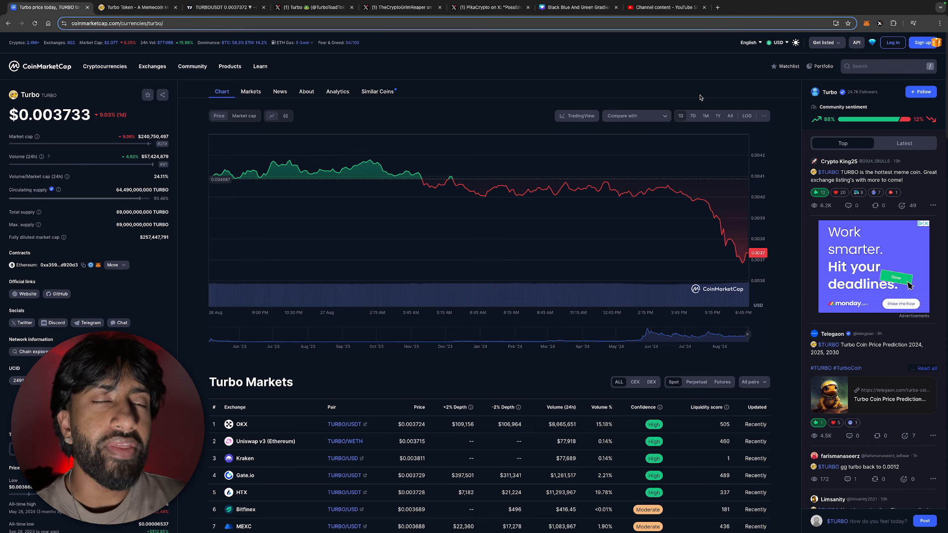
Step: Switch the Turbo price chart to the 7D range
left_click(692, 115)
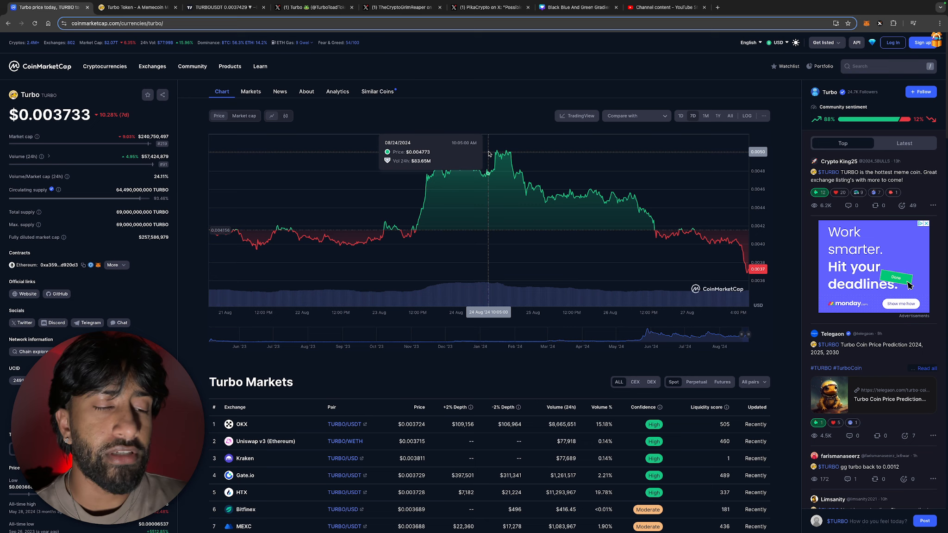
mouse_move(685, 232)
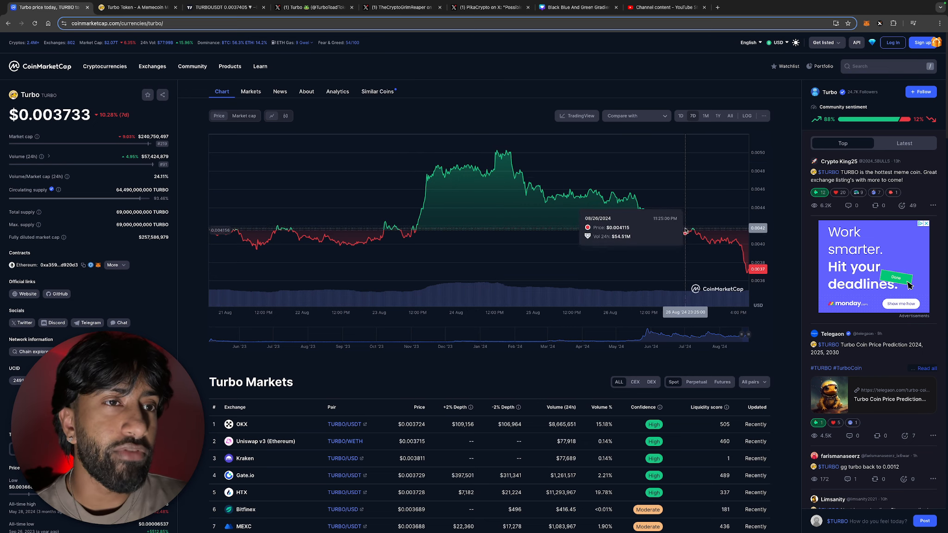
mouse_move(506, 150)
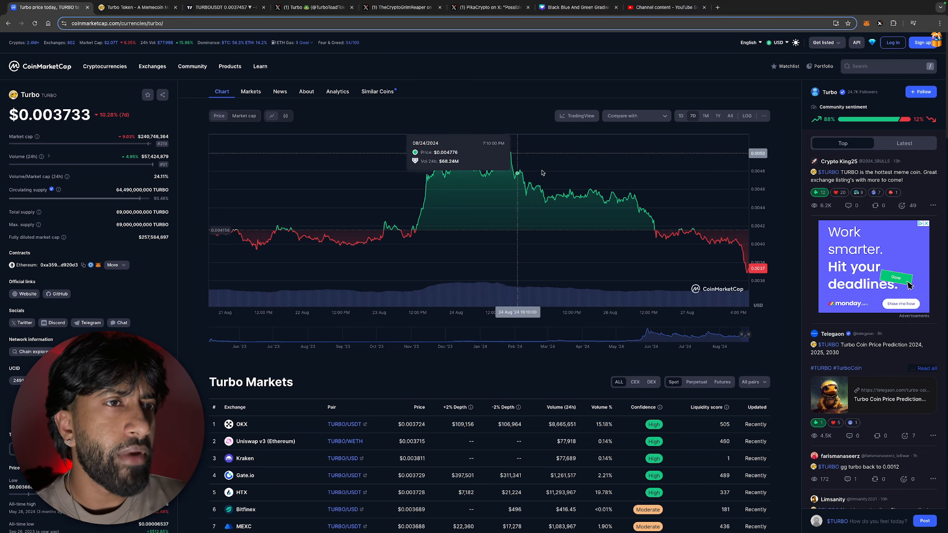
mouse_move(595, 193)
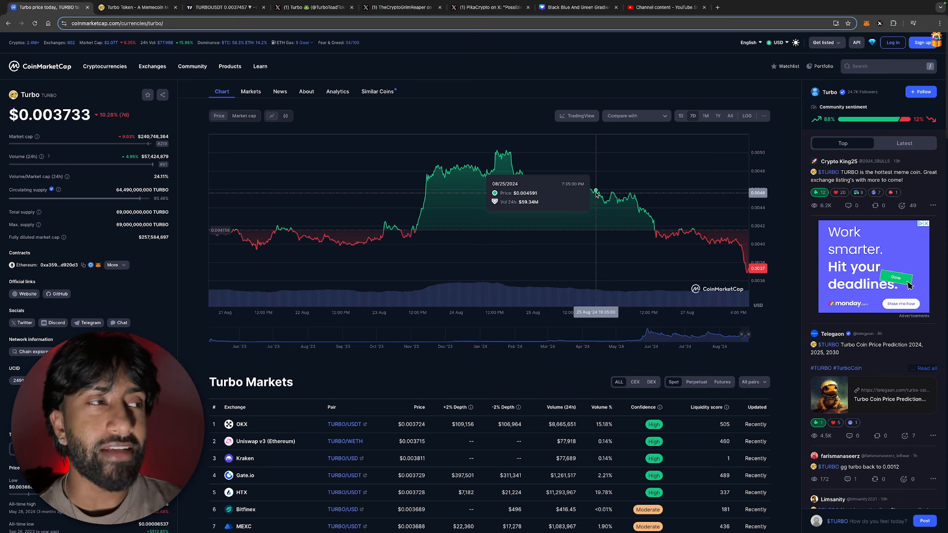
mouse_move(493, 177)
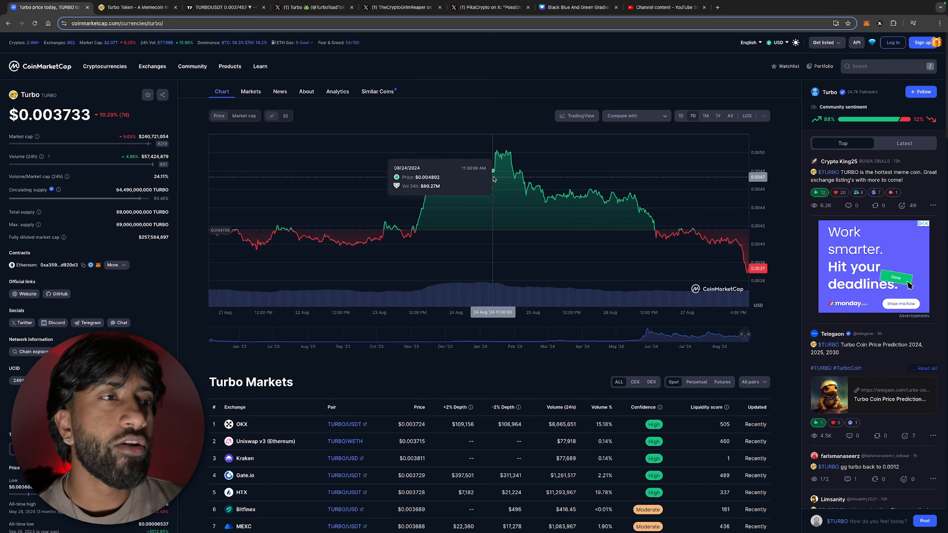
mouse_move(458, 190)
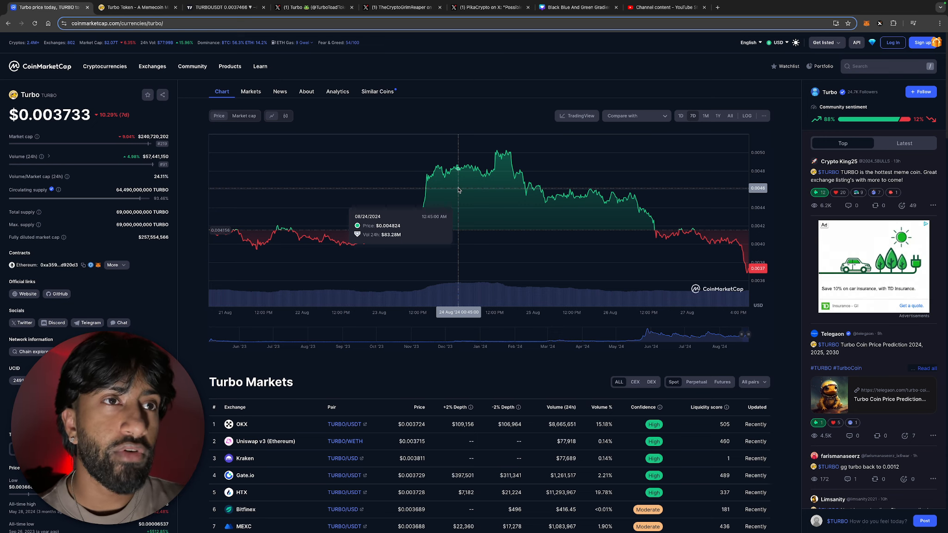
Step: Switch the Turbo price chart to the 1M range
left_click(704, 115)
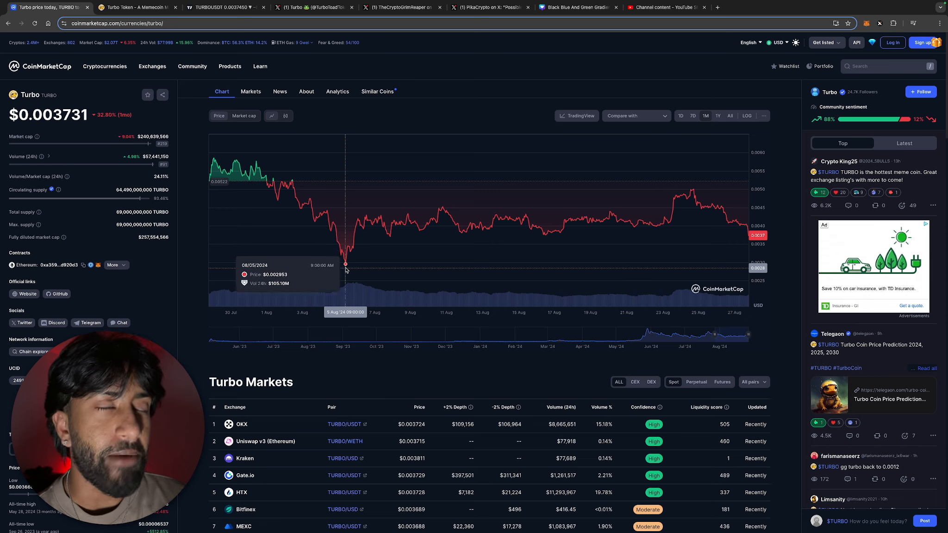
mouse_move(525, 126)
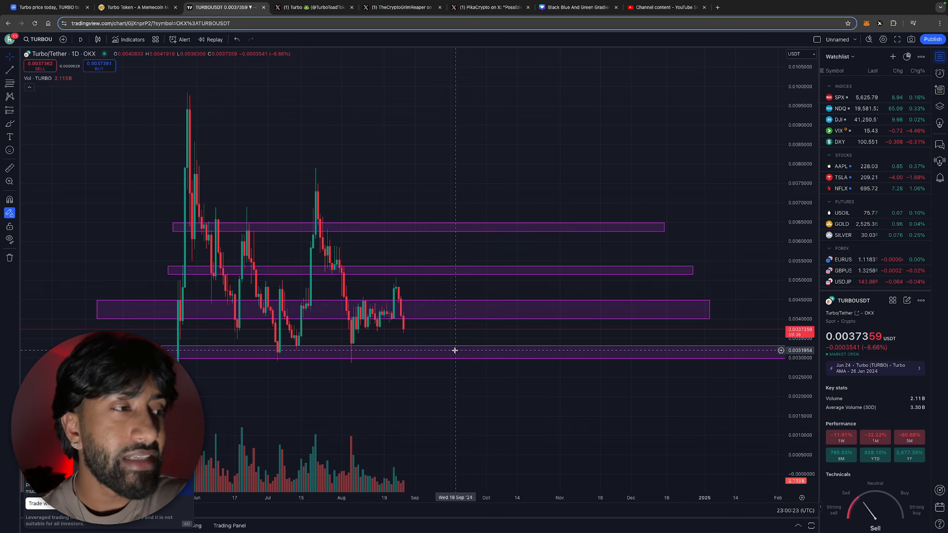
left_click_drag(454, 351, 452, 358)
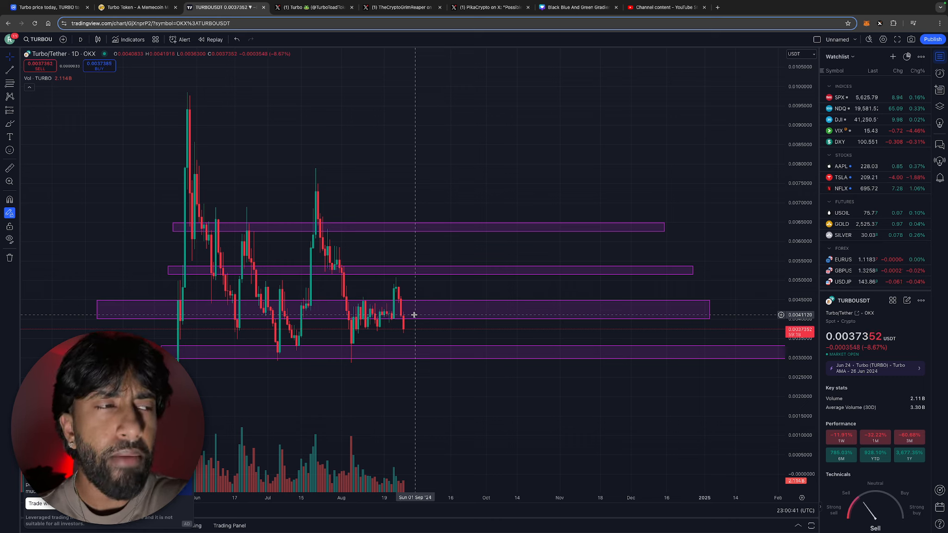
mouse_move(356, 148)
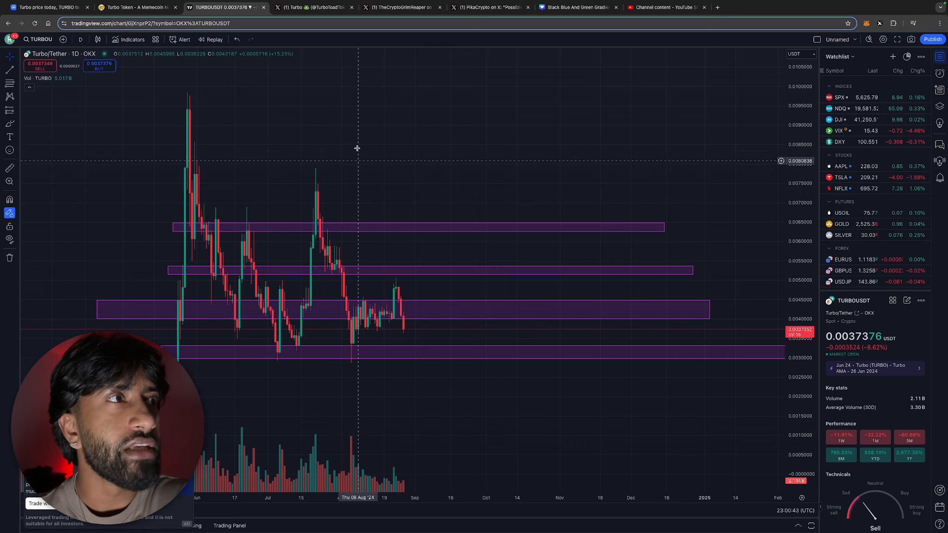
mouse_move(488, 304)
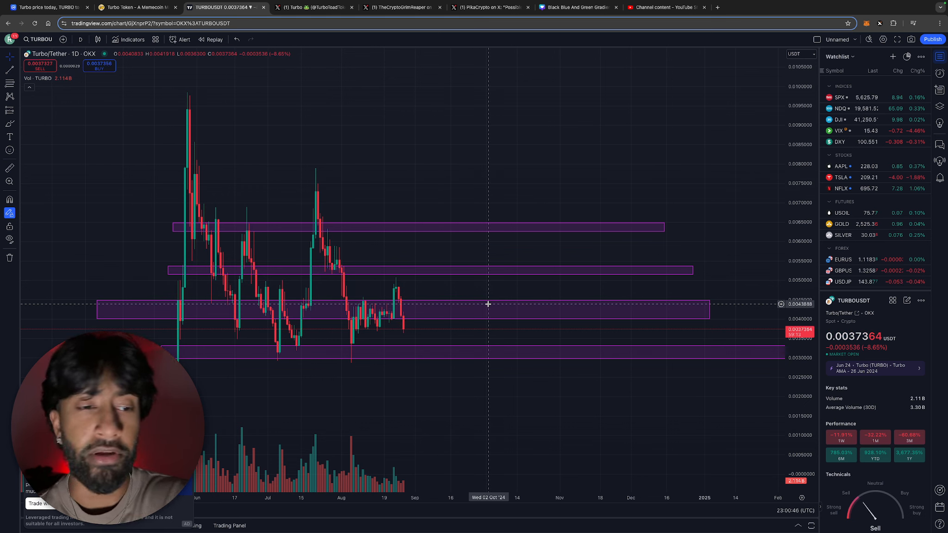
mouse_move(413, 319)
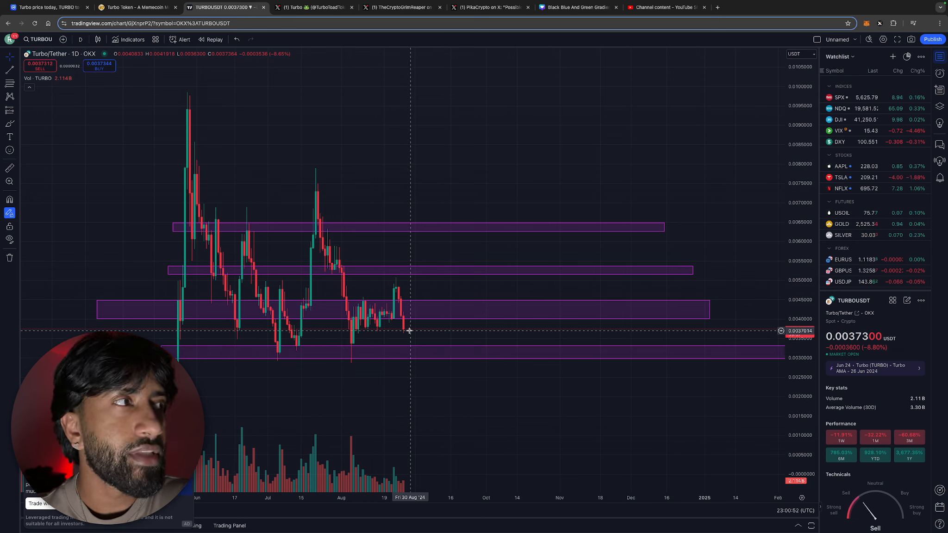
mouse_move(441, 338)
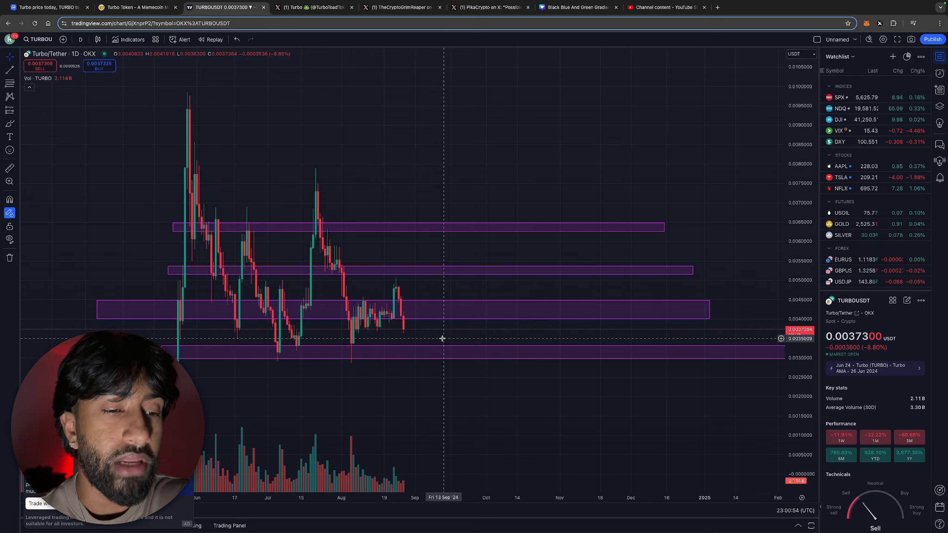
mouse_move(416, 331)
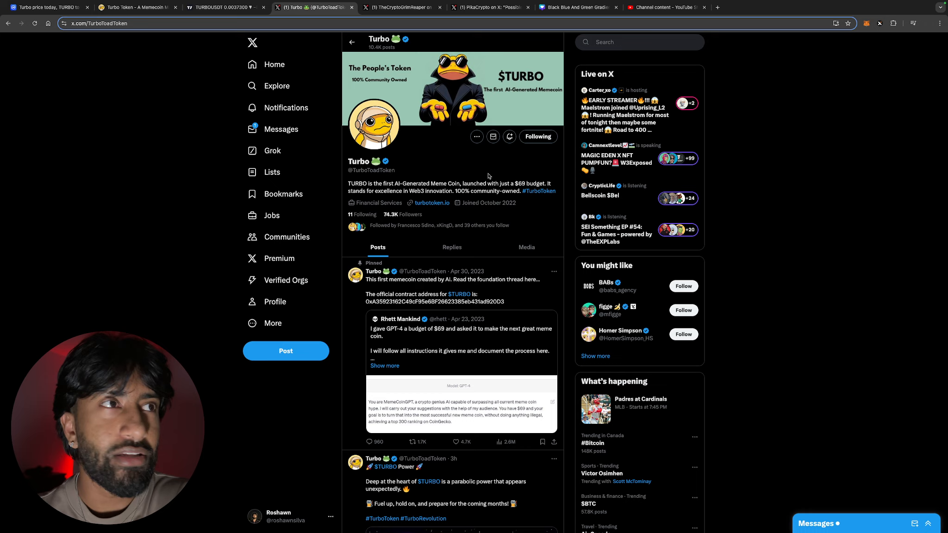
Step: Browse the CoinMarketCap market-cap ranking table down past rank 50
left_click(45, 6)
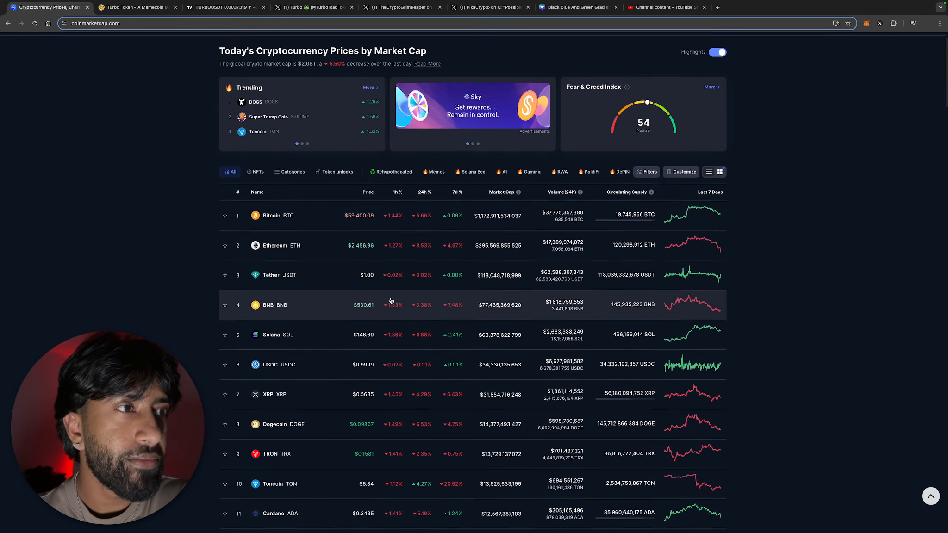
scroll("down", 3)
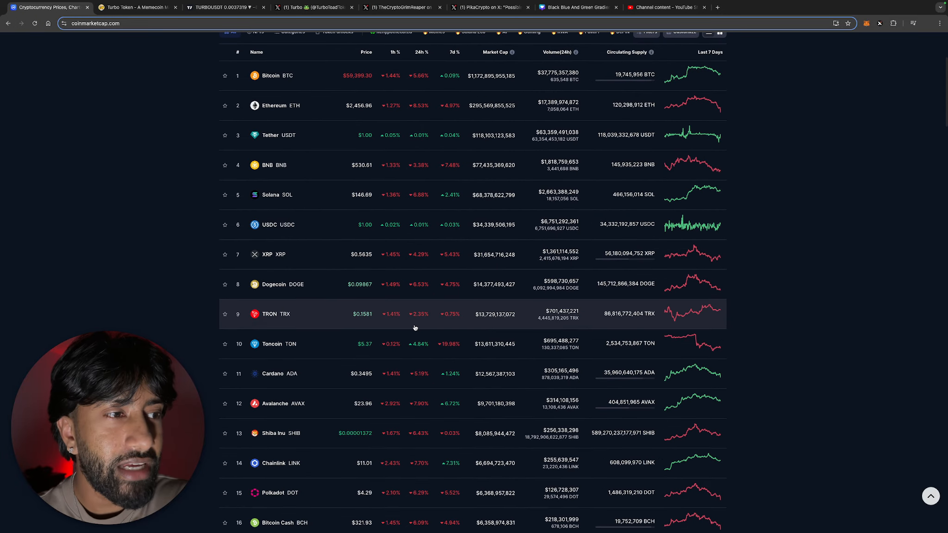
scroll("down", 3)
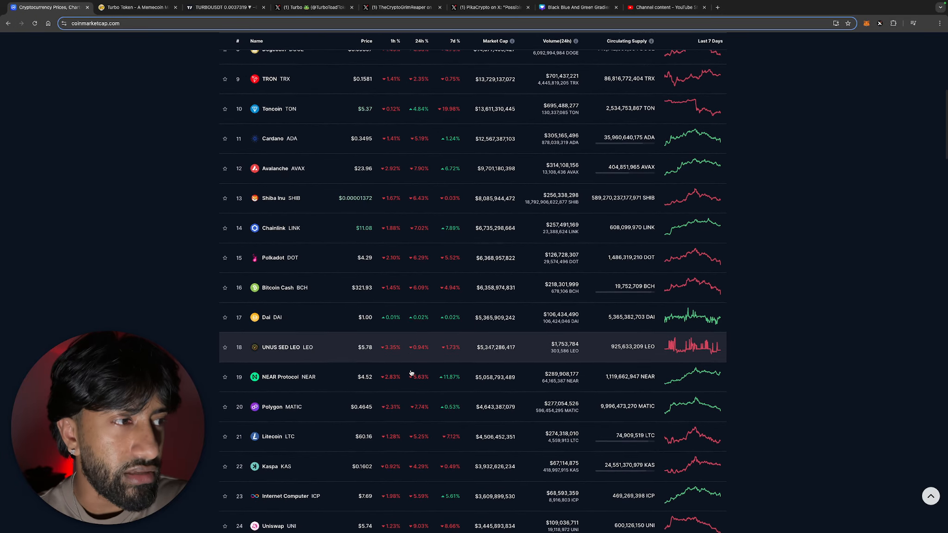
scroll("down", 3)
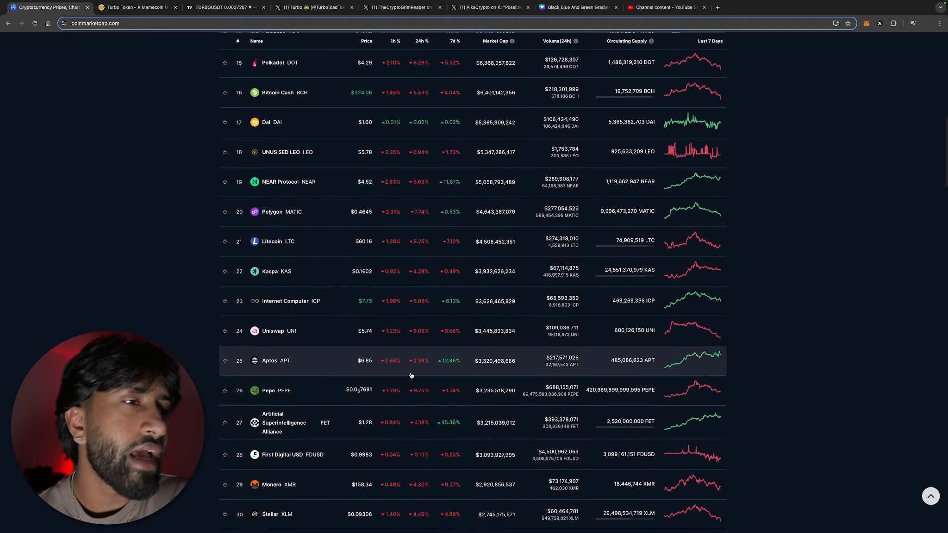
scroll("down", 3)
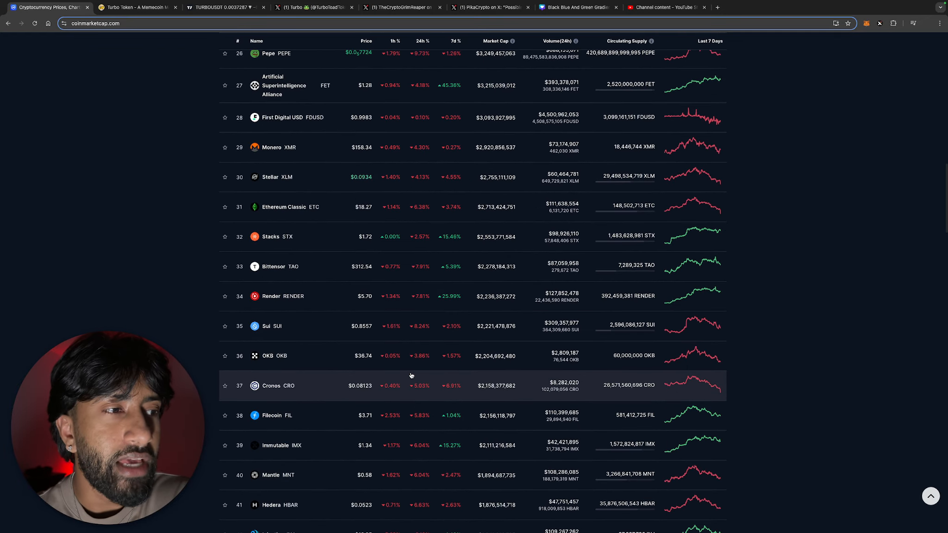
scroll("down", 3)
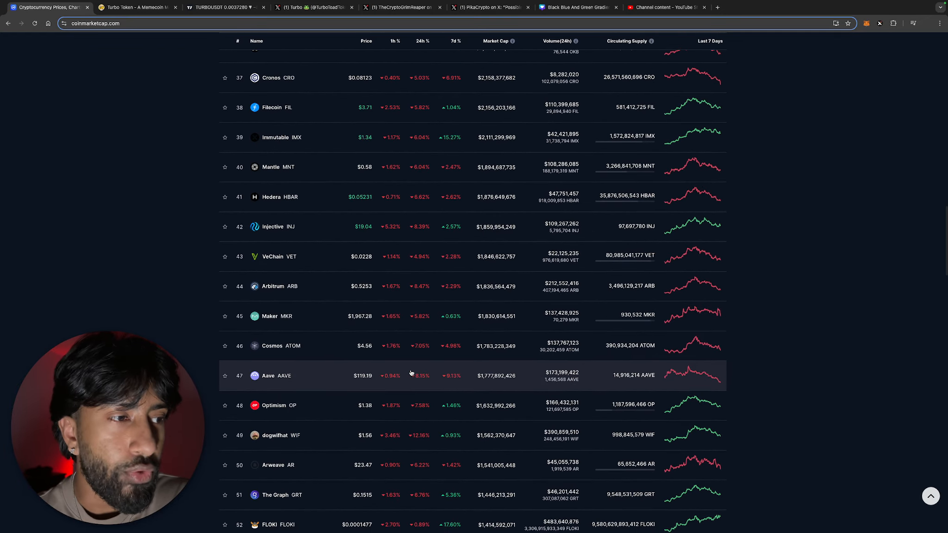
scroll("down", 3)
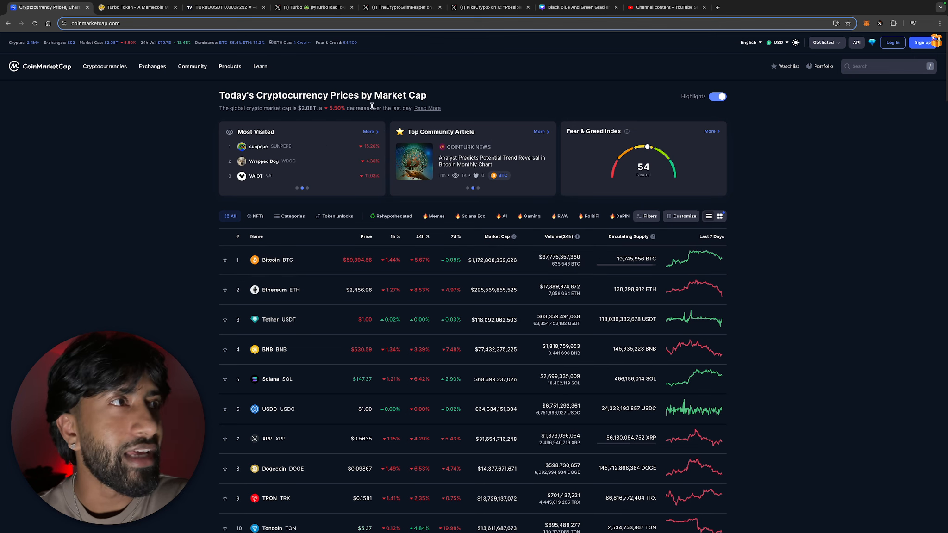
Step: View a trader's TURBO fib-levels post, then return via CoinMarketCap to the TradingView daily chart
left_click(401, 7)
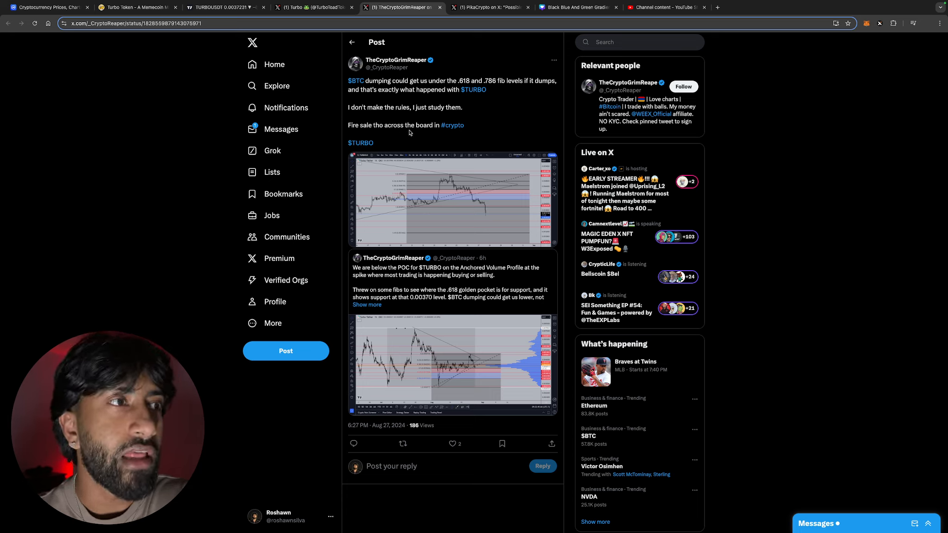
mouse_move(412, 149)
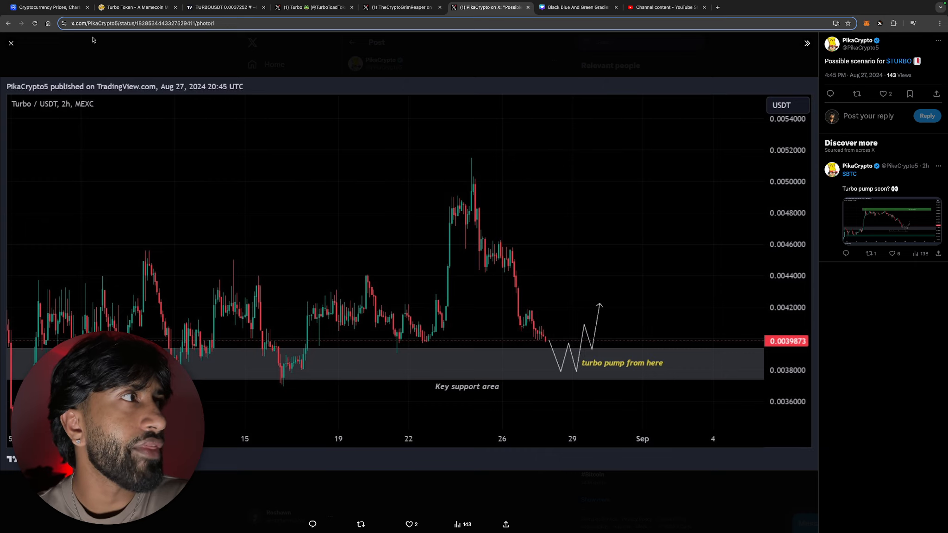
left_click(49, 8)
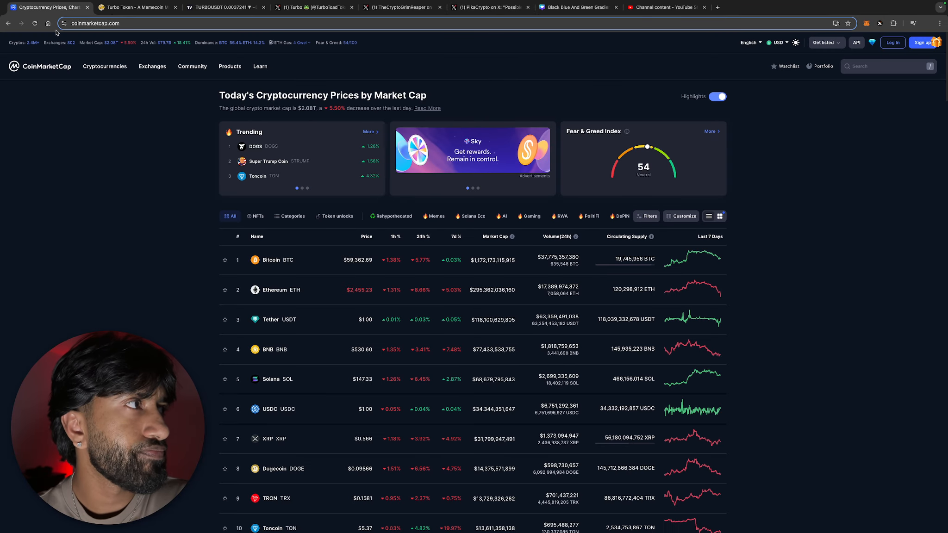
left_click(224, 7)
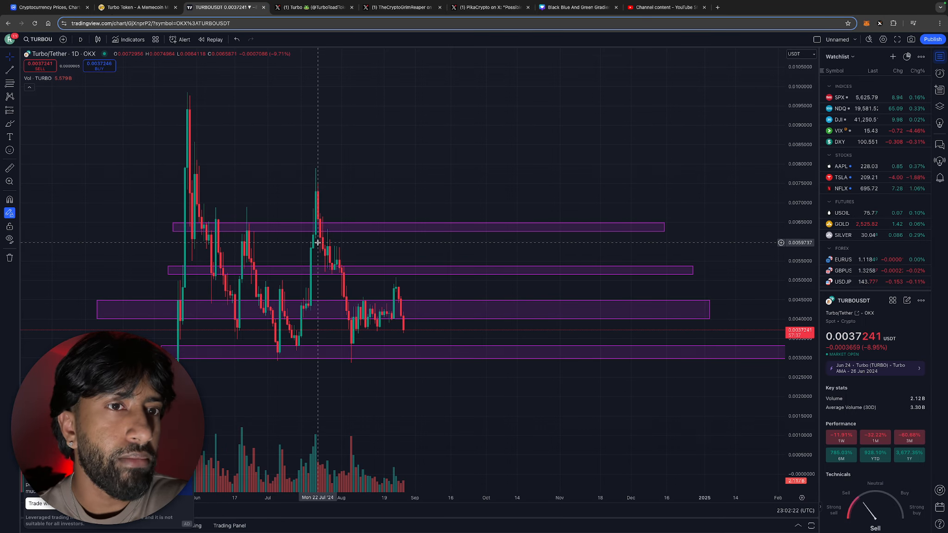
mouse_move(399, 312)
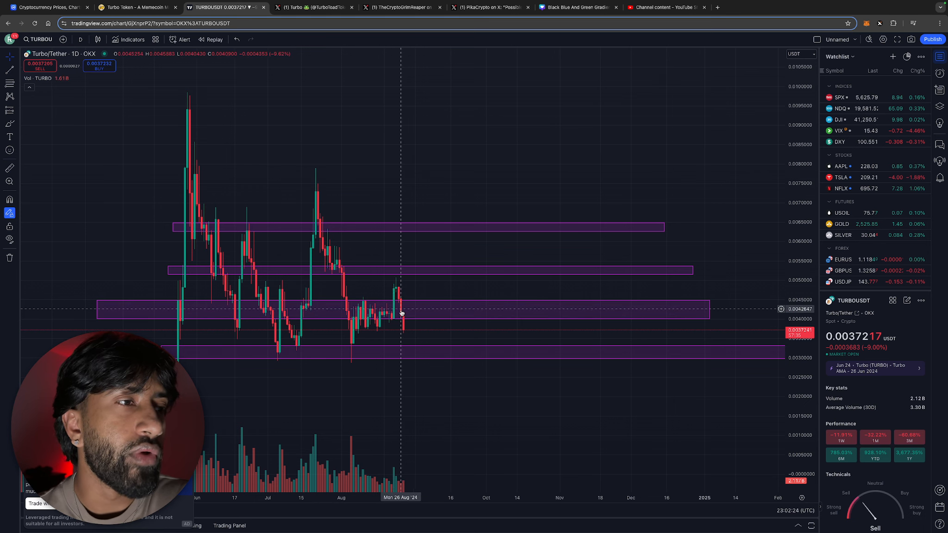